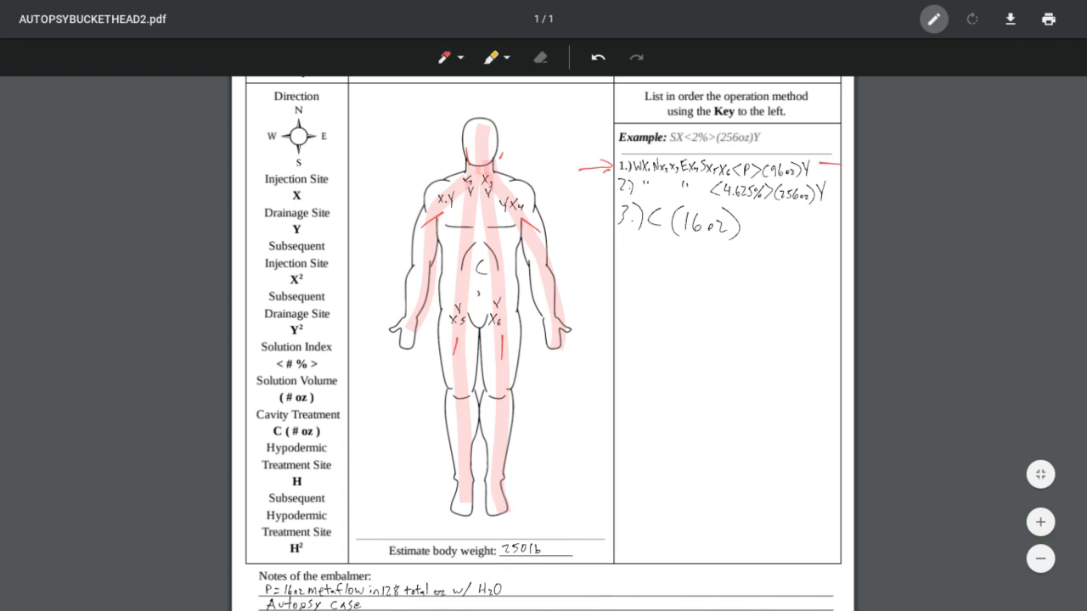
Scroll the case report down past step 2 in the Actions column.
scroll(down, 3)
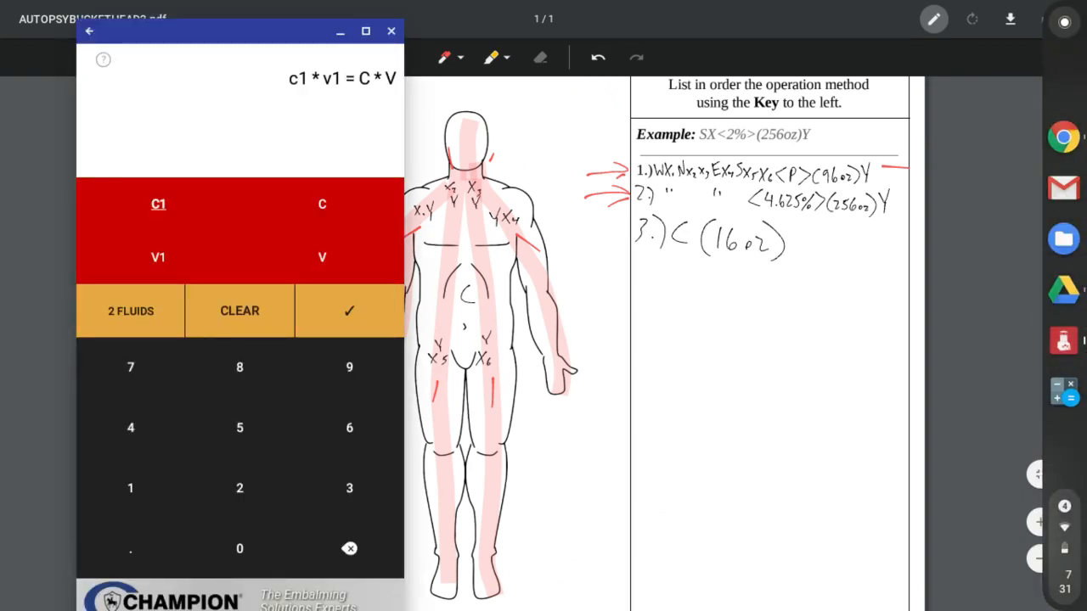
Launch Embalm Calc to view the c1 * v1 = C * V dilution formula.
click(391, 31)
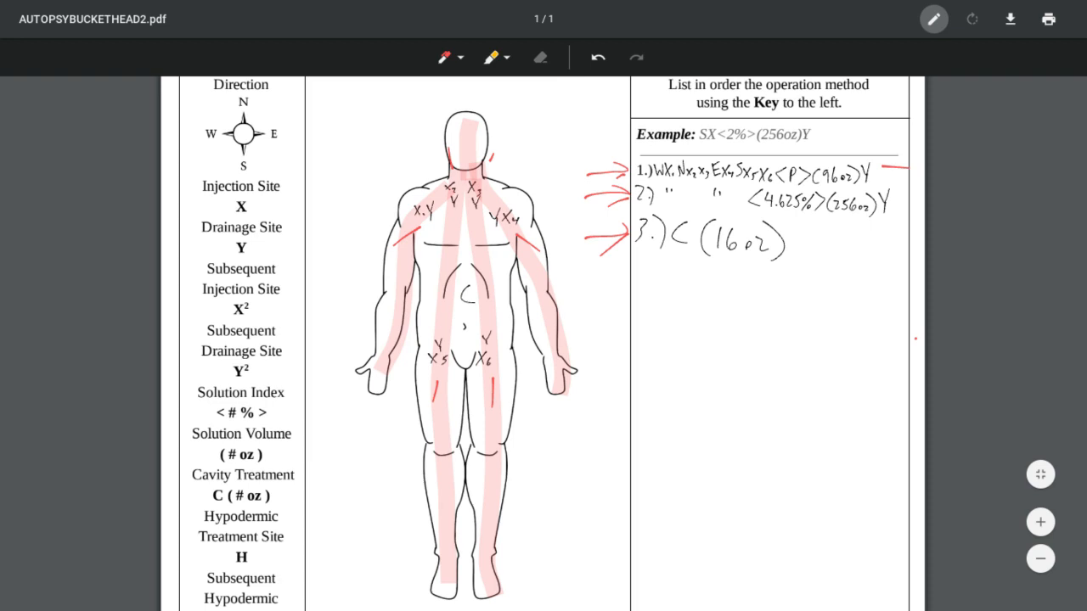
Scroll to the embalmer's notes and zoom out to show the full report page.
scroll(down, 3)
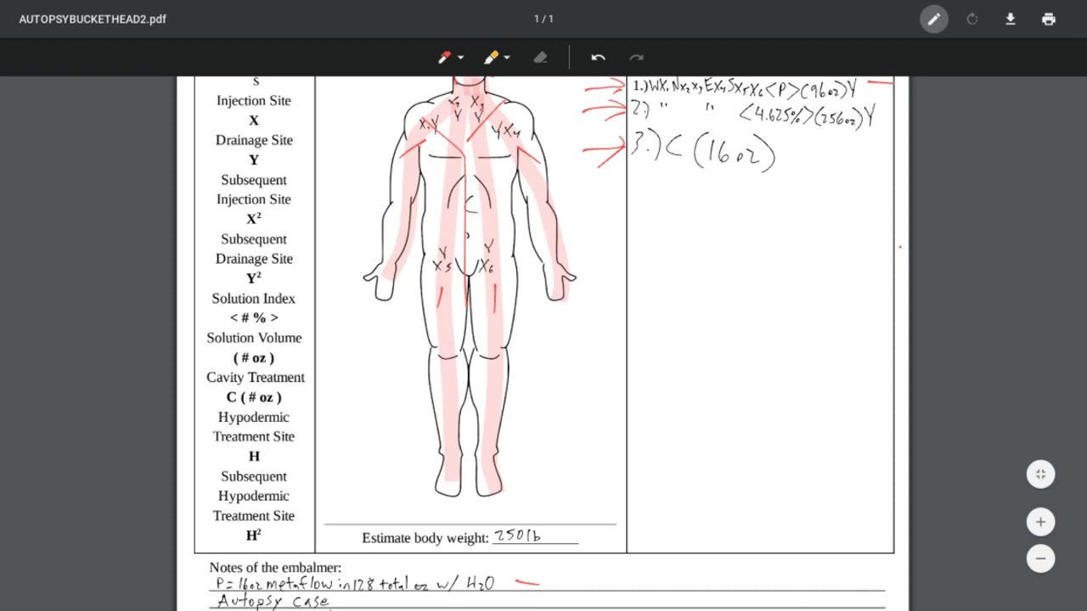
scroll(down, 3)
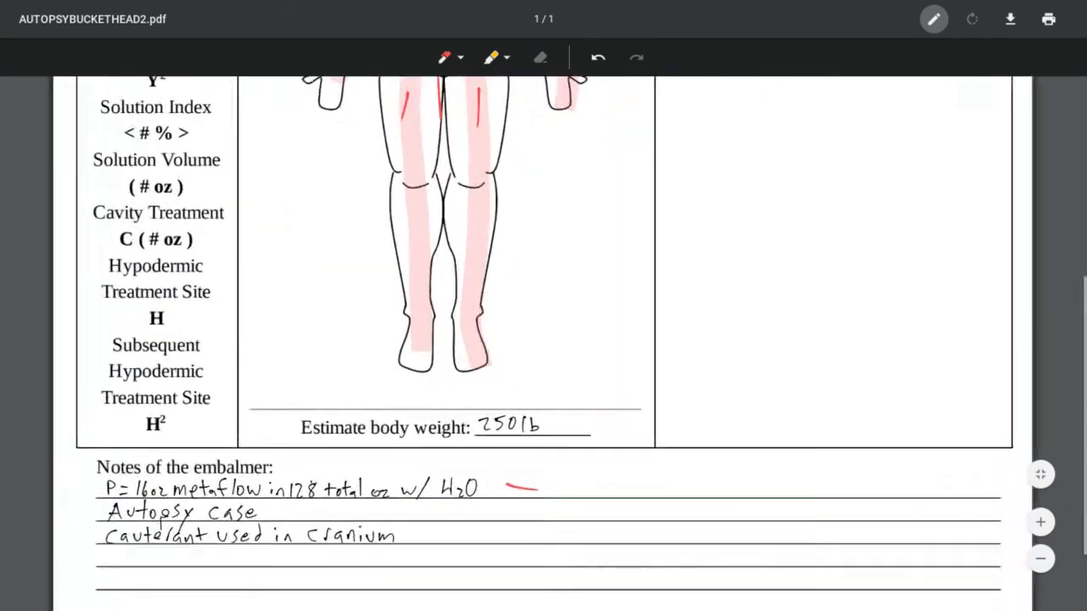
click(1041, 559)
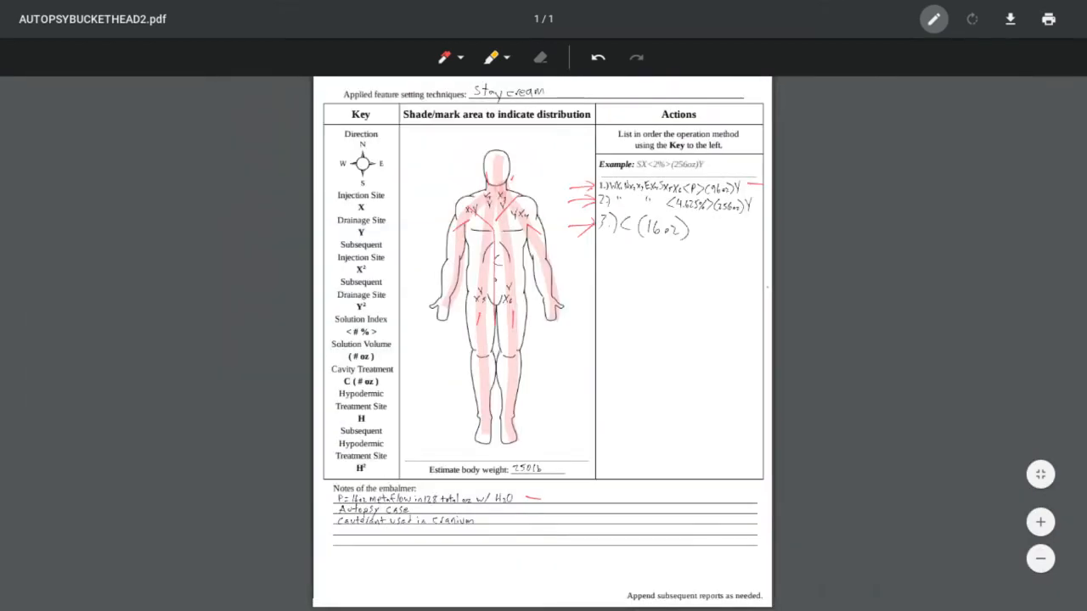